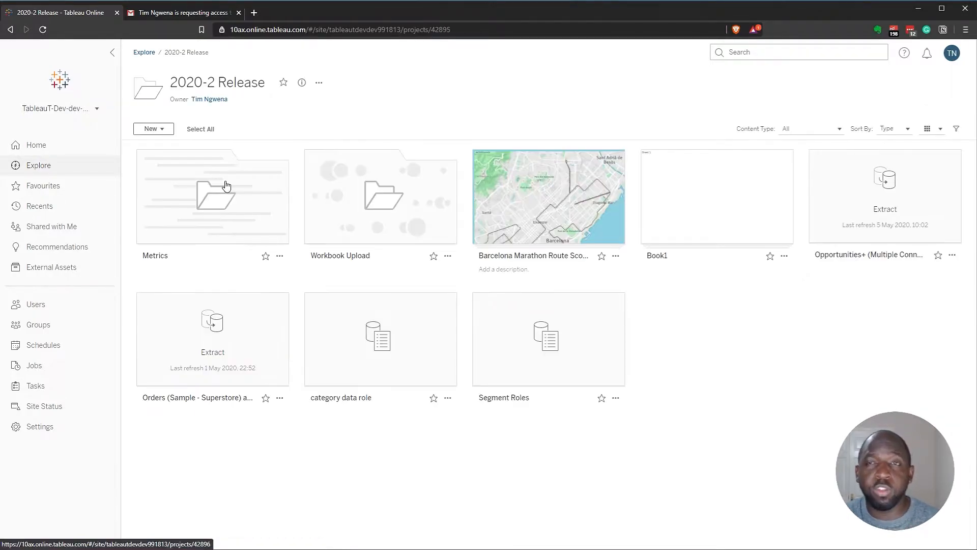
Open the Metrics project tile inside the 2020-2 Release project.
left_click(211, 196)
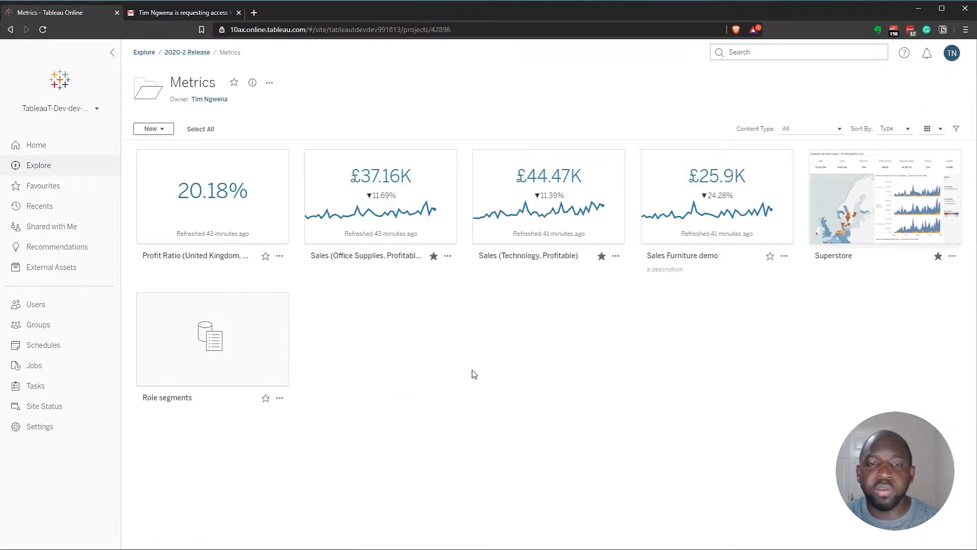
mouse_move(382, 349)
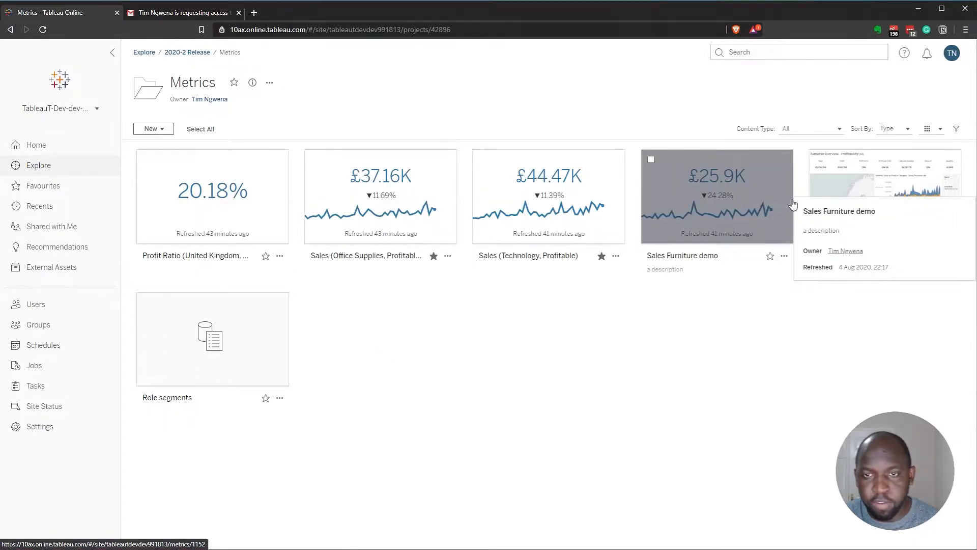
mouse_move(255, 347)
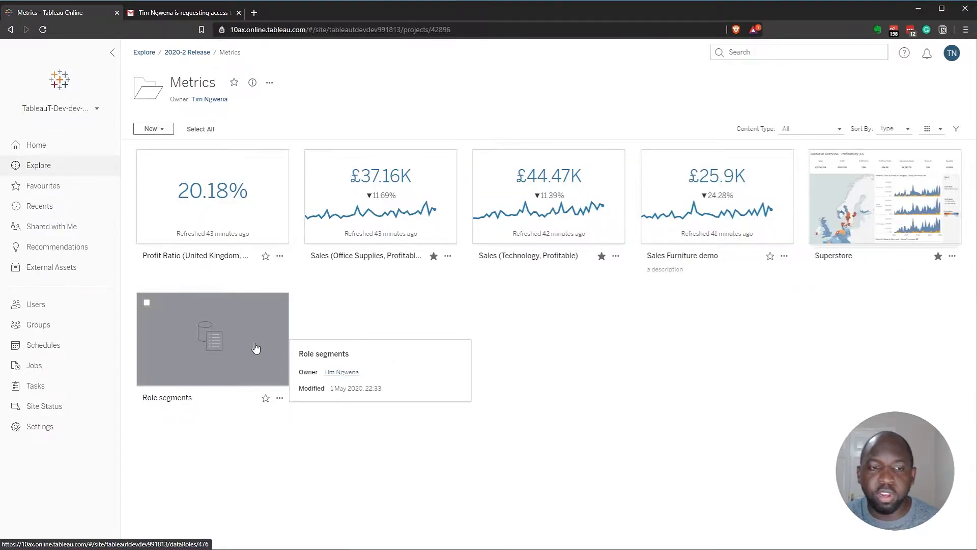
mouse_move(547, 348)
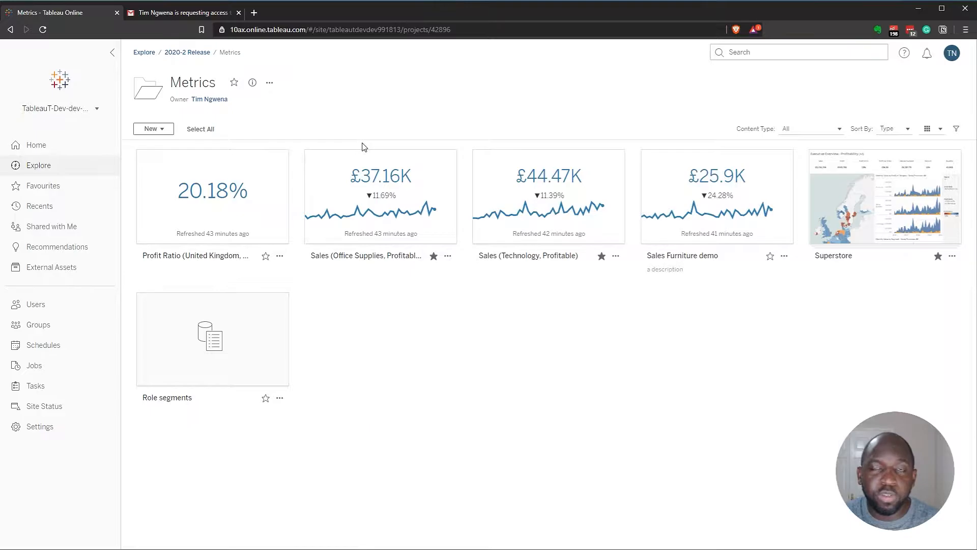
mouse_move(108, 108)
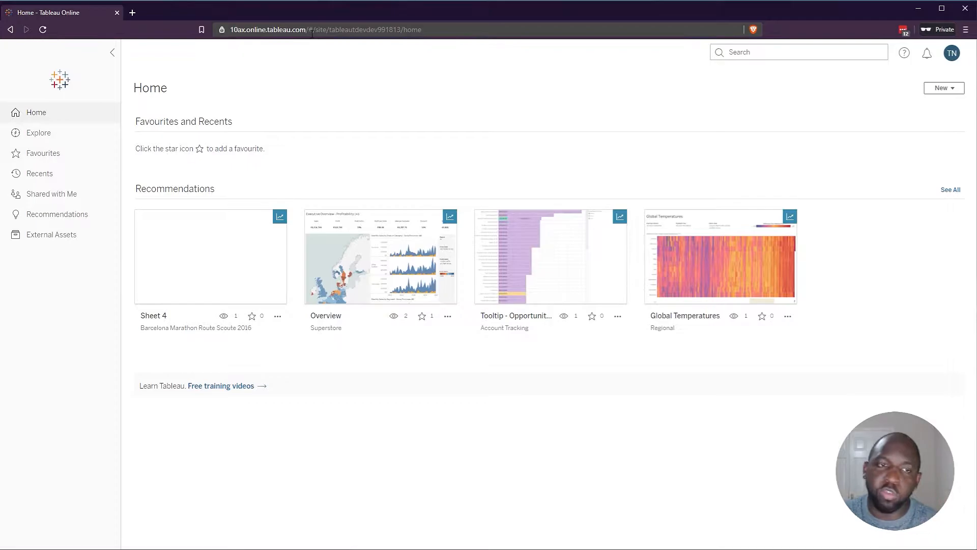
Show the Metrics project in the second user's private browser session.
left_click(38, 133)
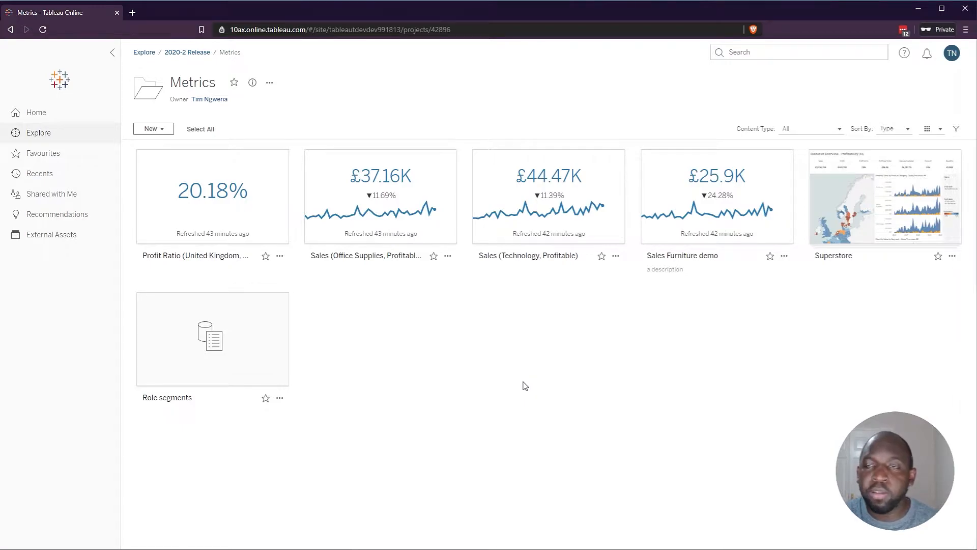
mouse_move(522, 375)
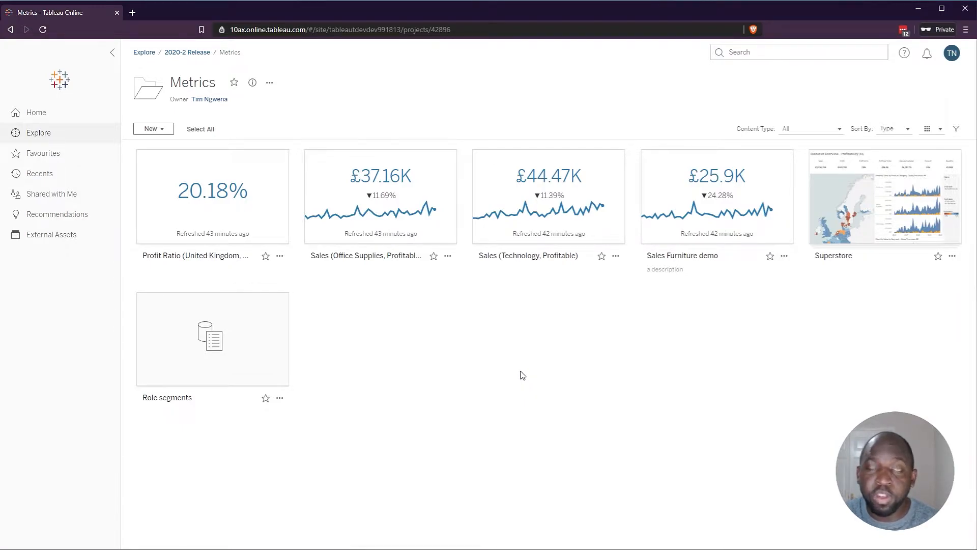
mouse_move(529, 378)
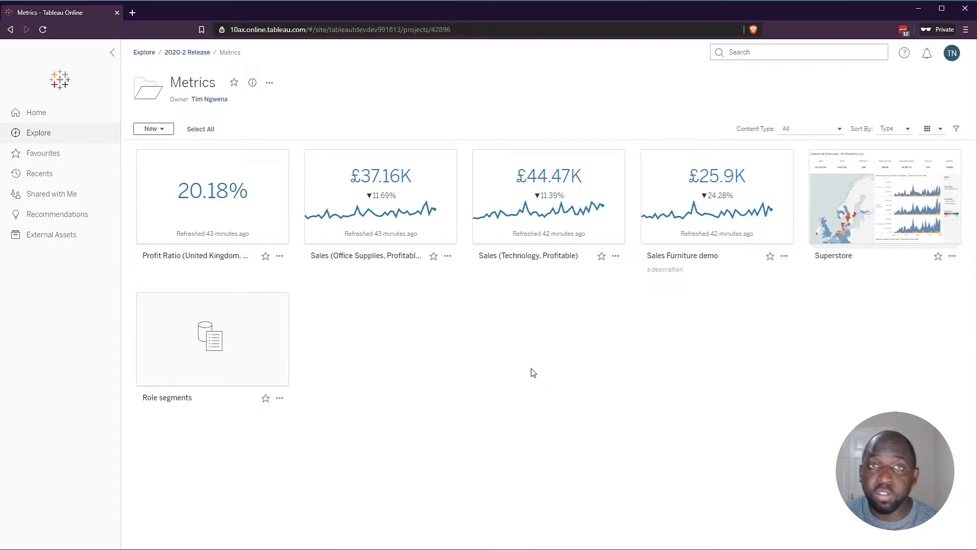
mouse_move(539, 373)
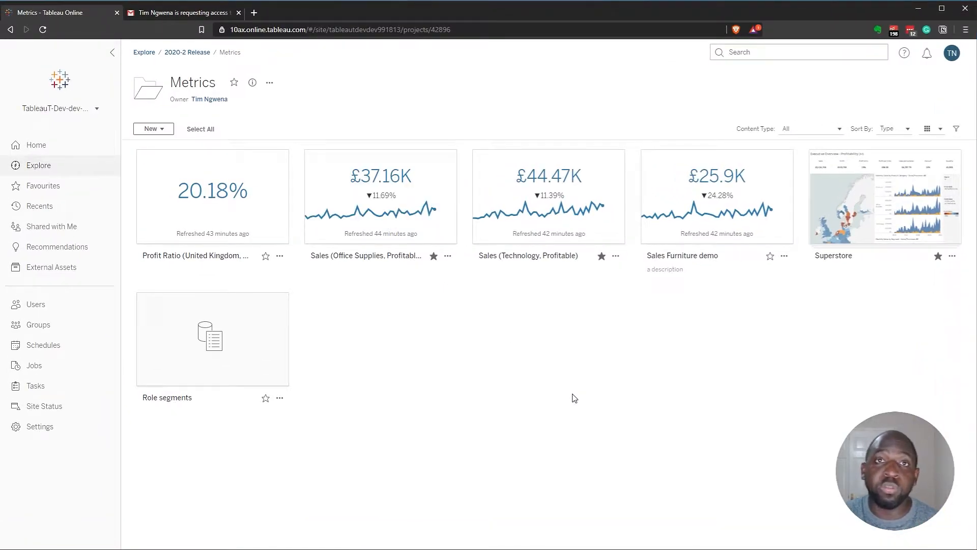
mouse_move(568, 379)
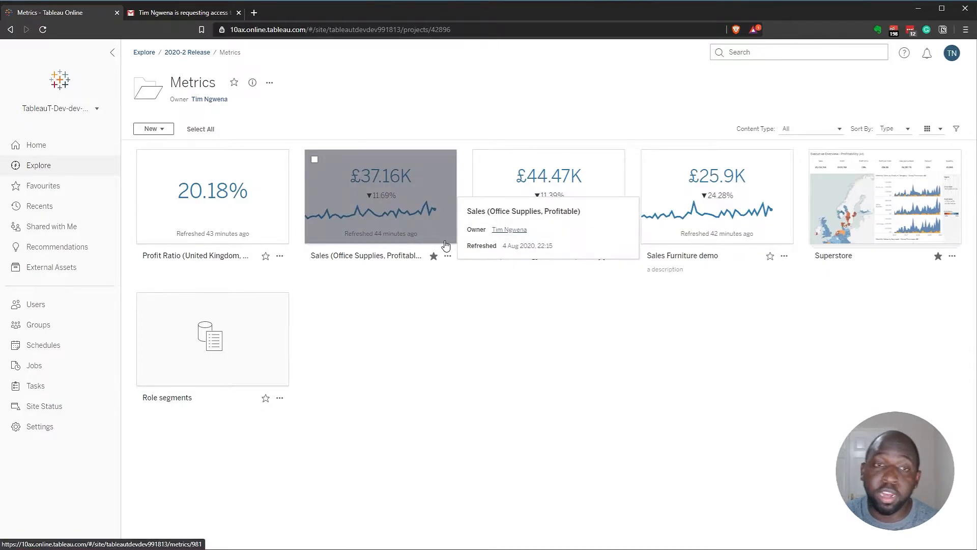
Share the Sales (Office Supplies, Profitable) metric with user 'tme'.
left_click(447, 255)
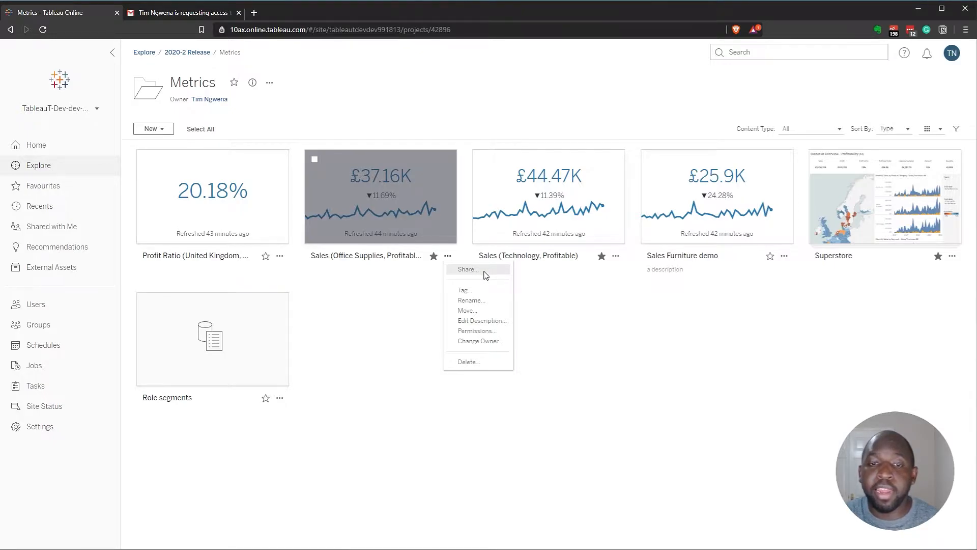
left_click(466, 269)
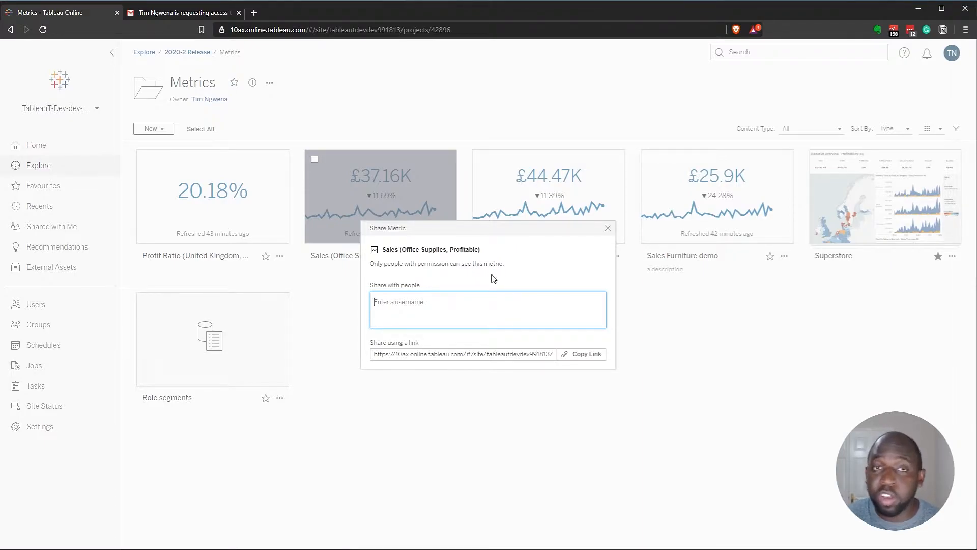
type("t")
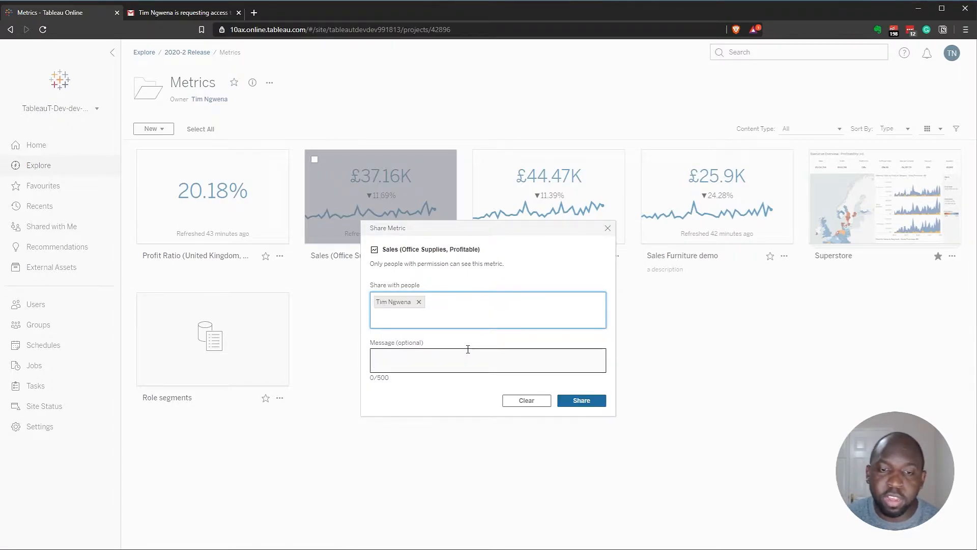
type("me")
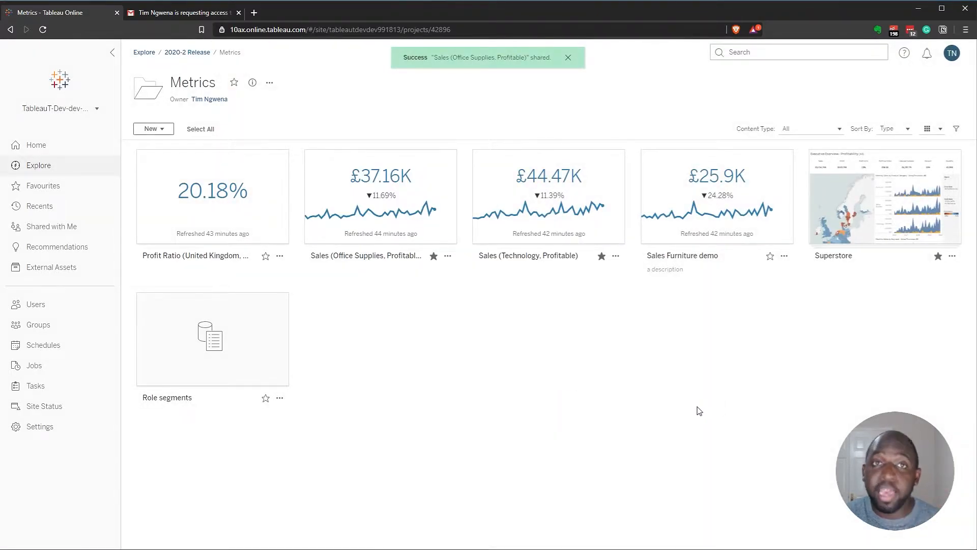
mouse_move(694, 400)
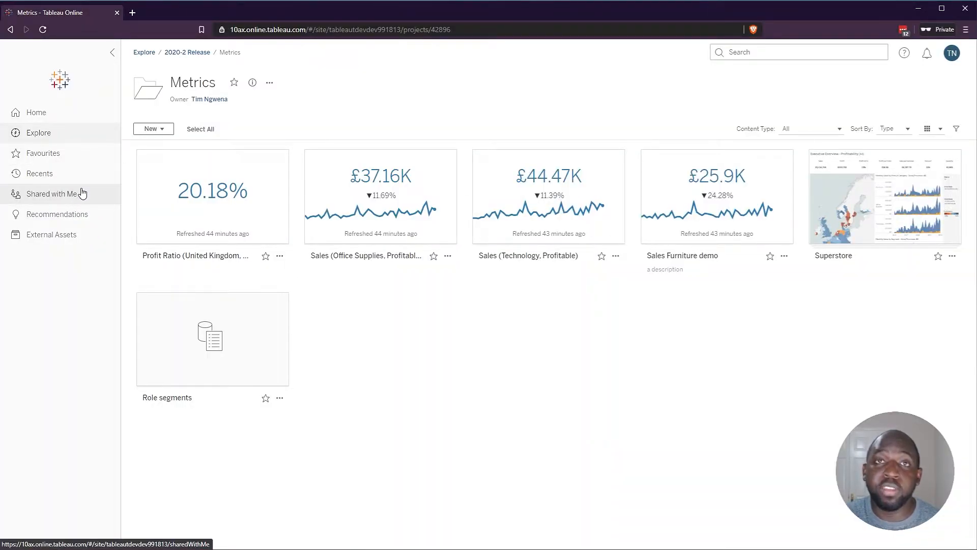
View the second user's Shared with Me page showing the Office Supplies sales metric.
left_click(52, 194)
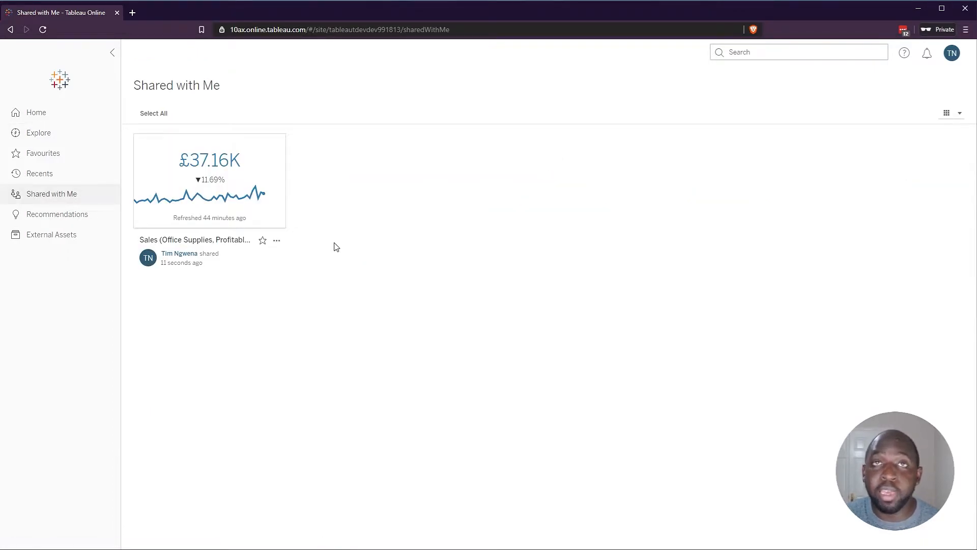
mouse_move(208, 181)
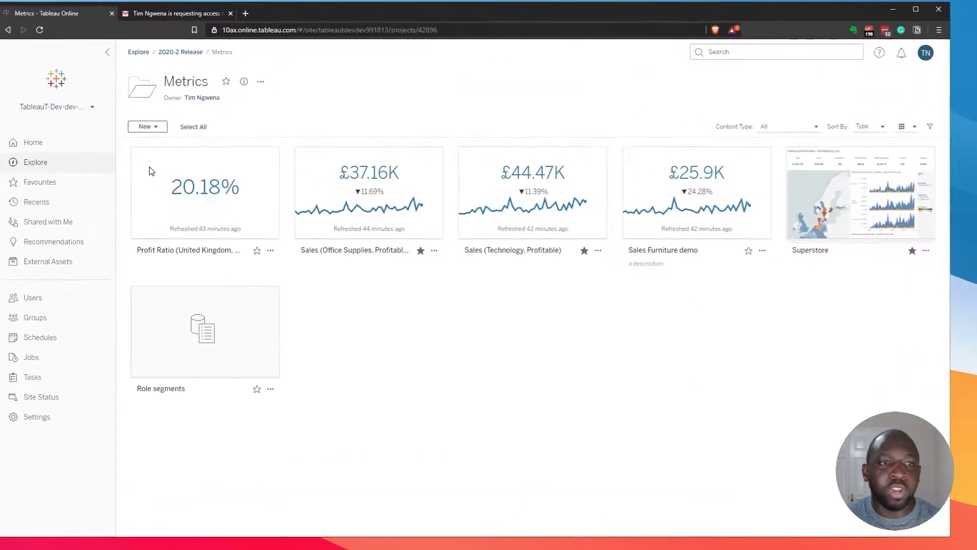
mouse_move(380, 200)
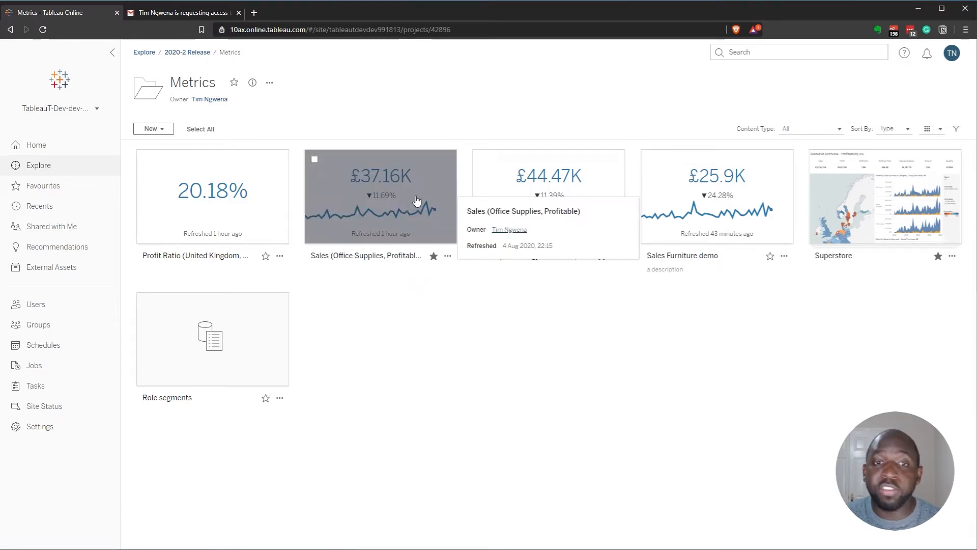
mouse_move(426, 222)
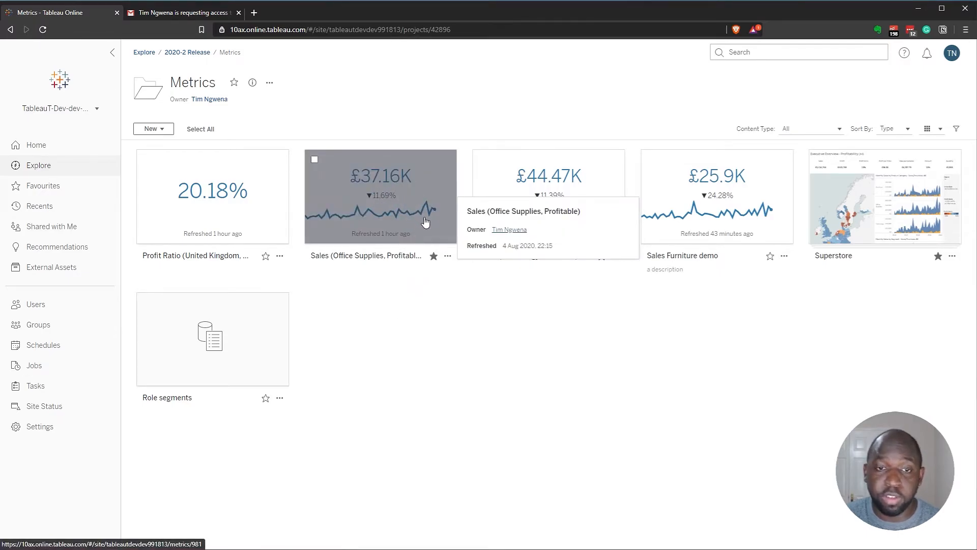
Delete the All Users rule from the Office Supplies sales metric's permissions.
left_click(448, 256)
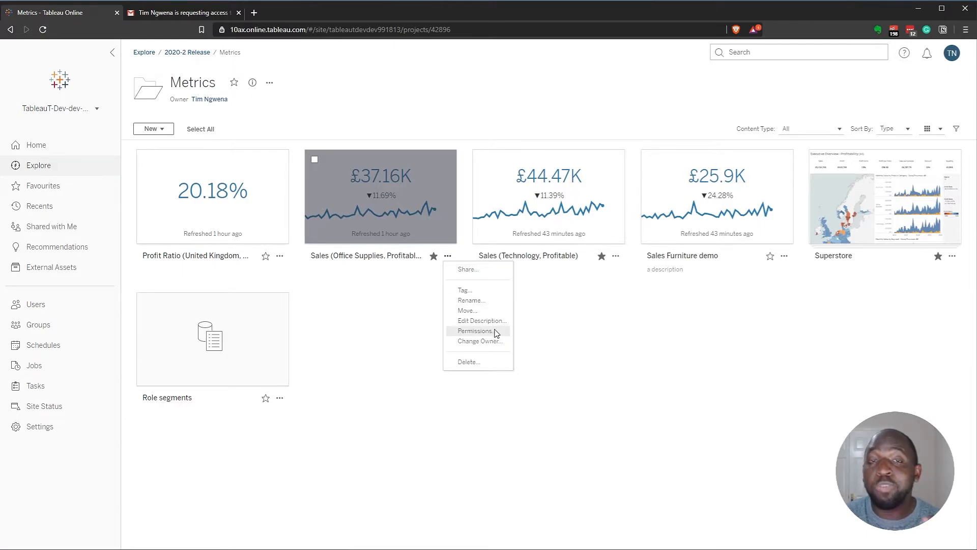
left_click(475, 330)
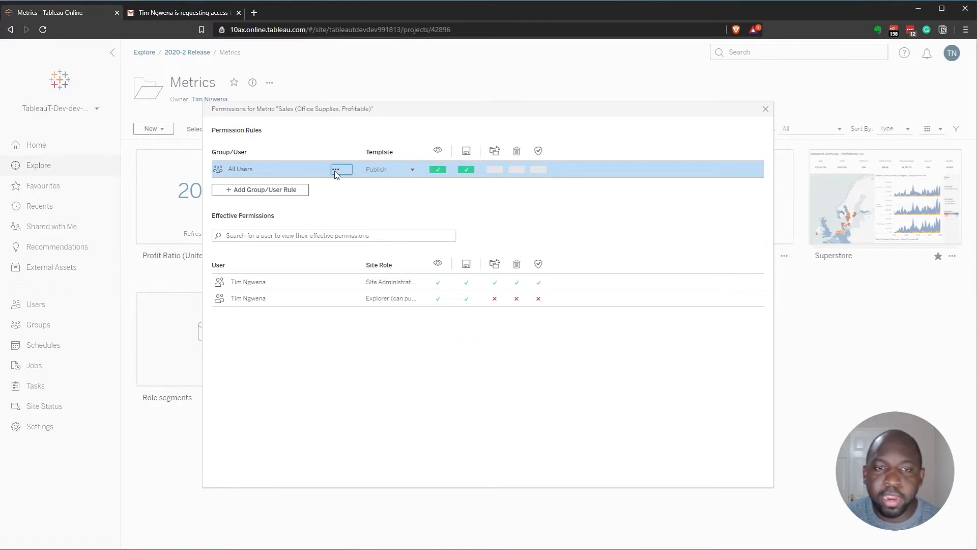
left_click(517, 151)
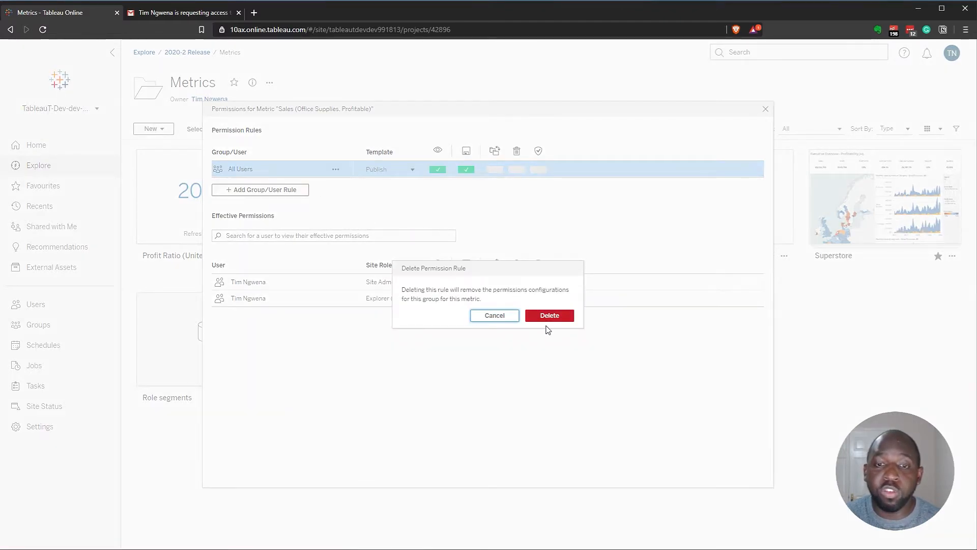
left_click(549, 314)
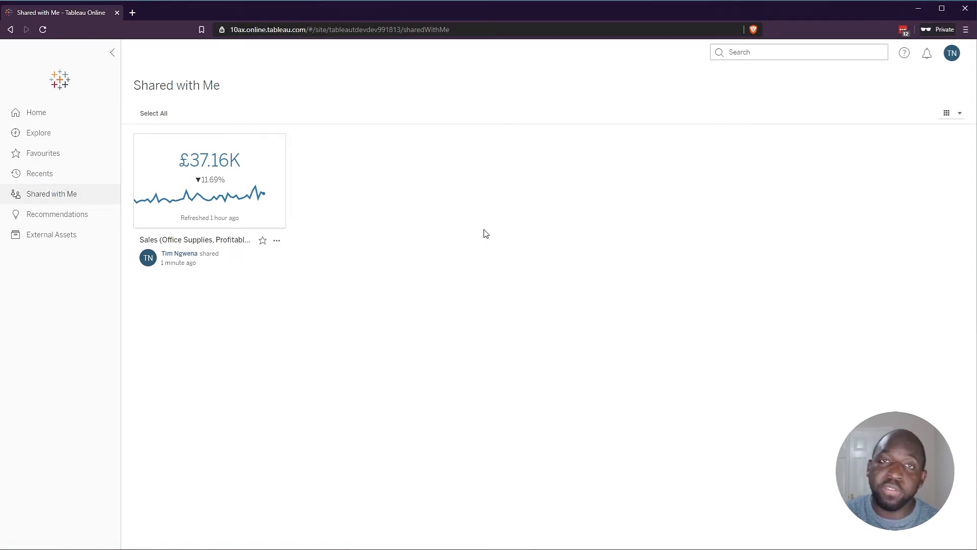
Reload Shared with Me and open the metric now marked Permissions Required.
left_click(42, 29)
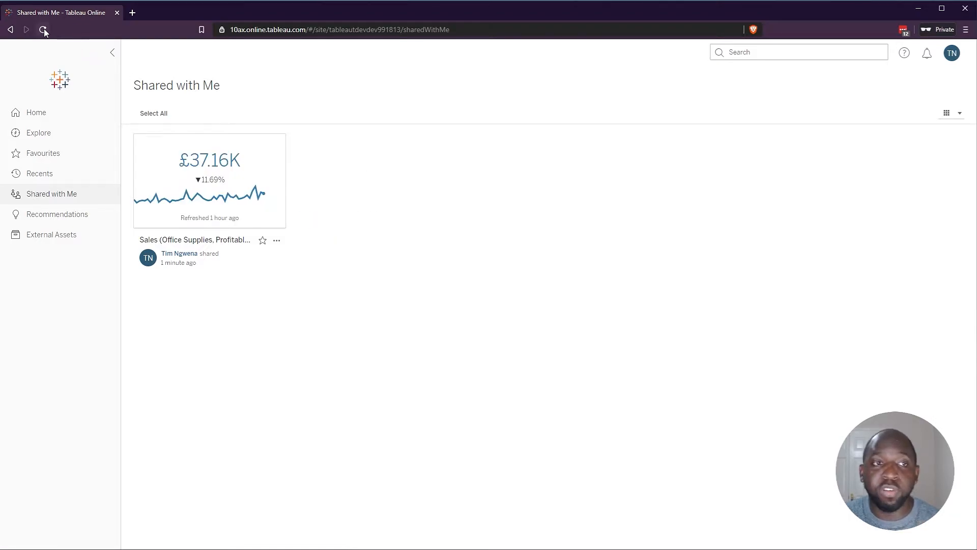
left_click(44, 29)
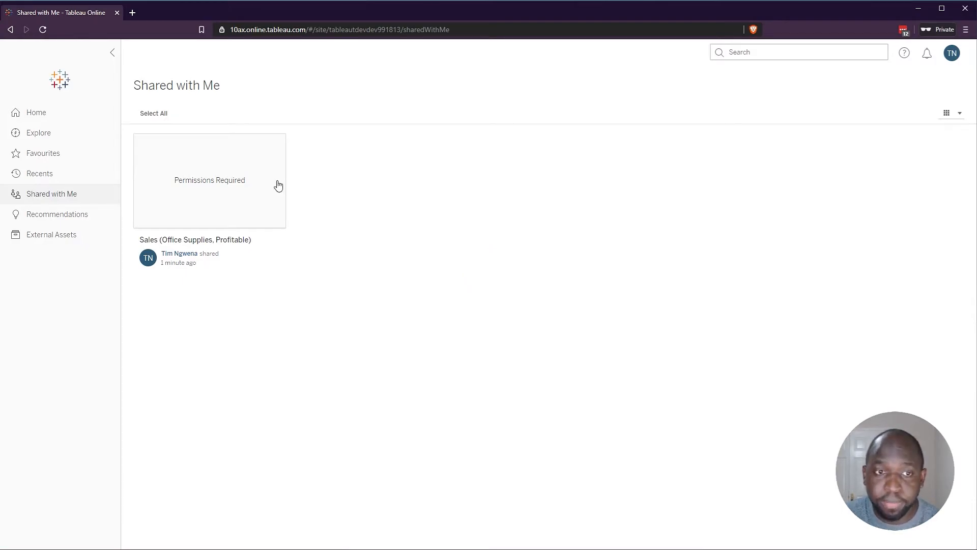
left_click(209, 180)
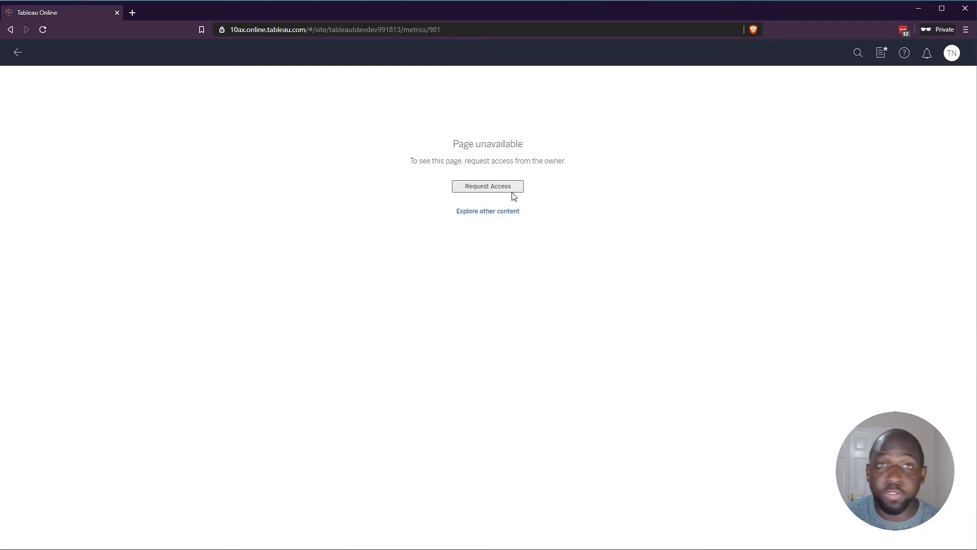
Request access to the metric from its owner on the Page unavailable screen.
left_click(487, 186)
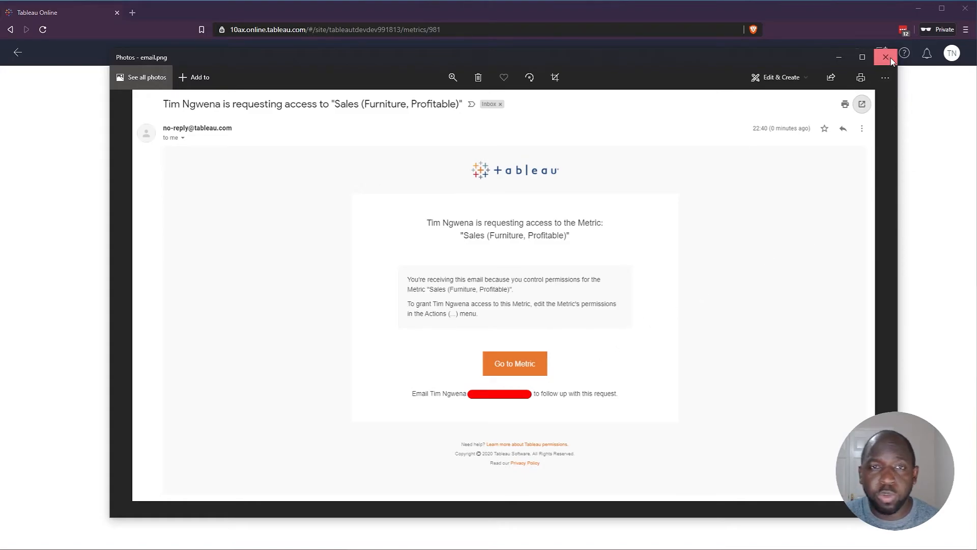
Close the access-request email and permanently delete the Office Supplies sales metric.
left_click(885, 57)
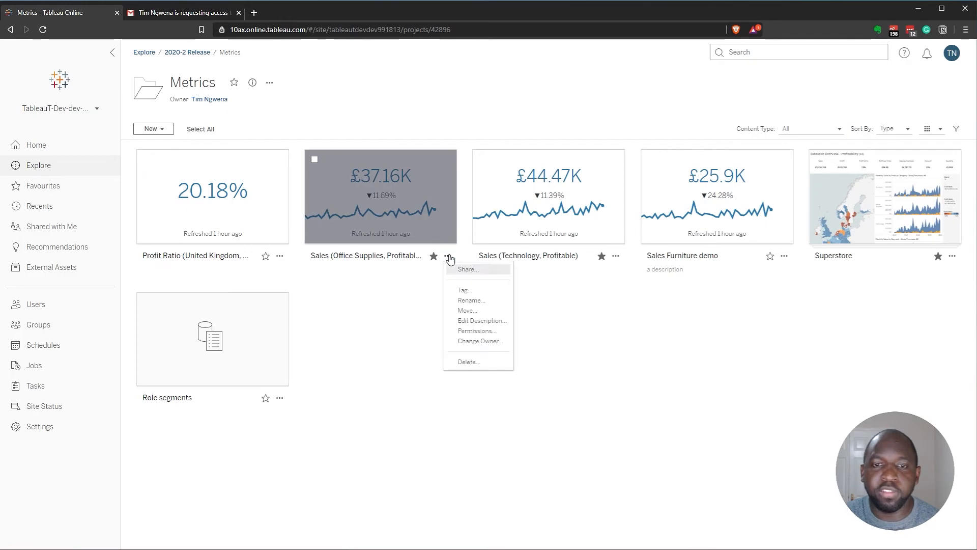
left_click(468, 362)
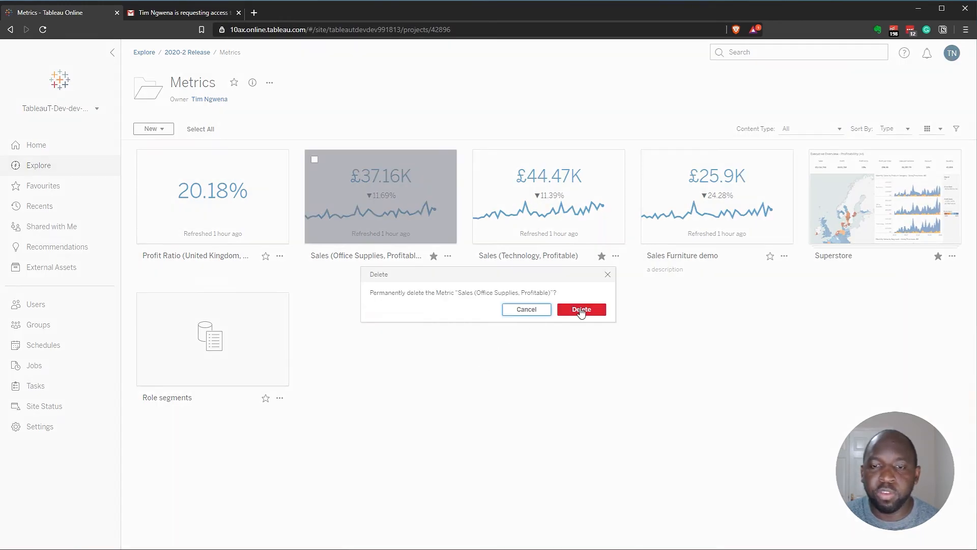
left_click(580, 309)
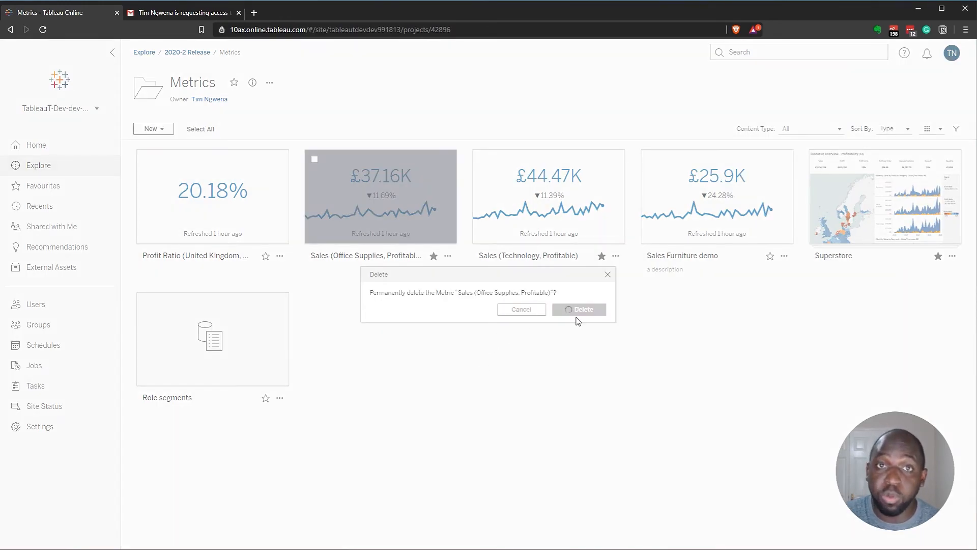
left_click(579, 309)
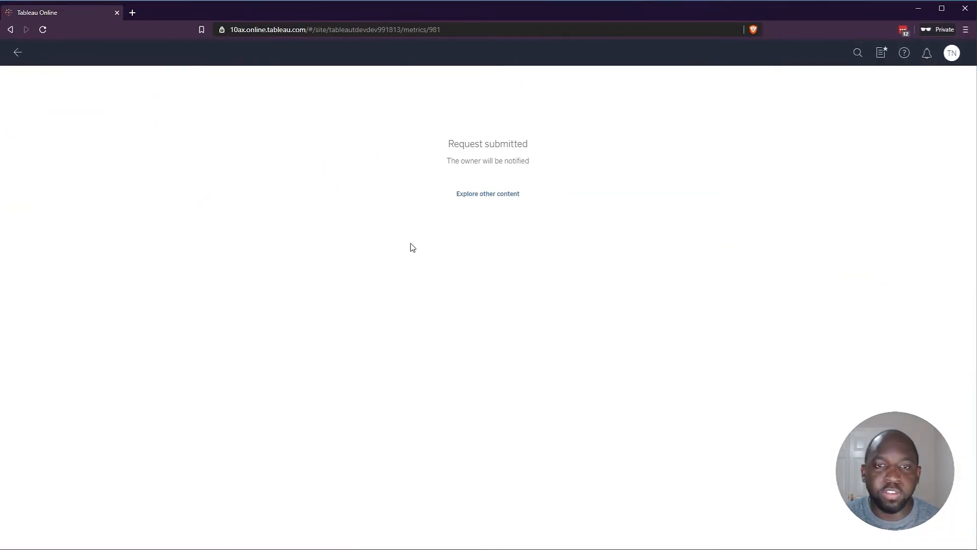
Confirm the second user's Shared with Me list is empty, then open Explore.
left_click(488, 194)
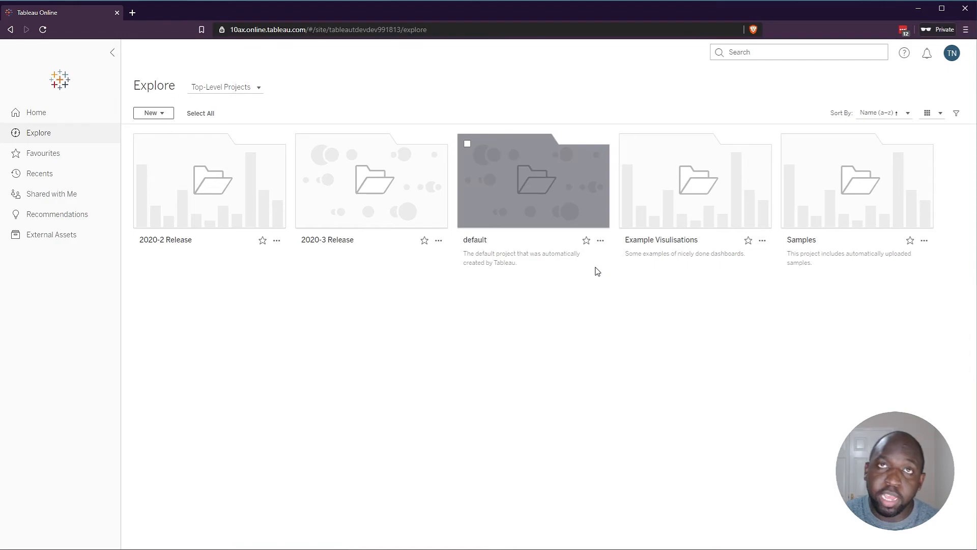
left_click(52, 194)
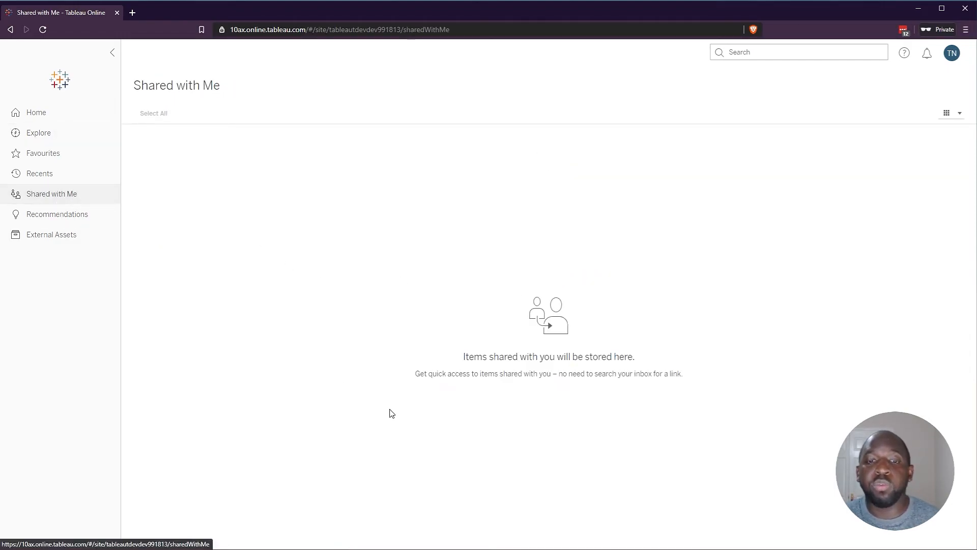
mouse_move(224, 191)
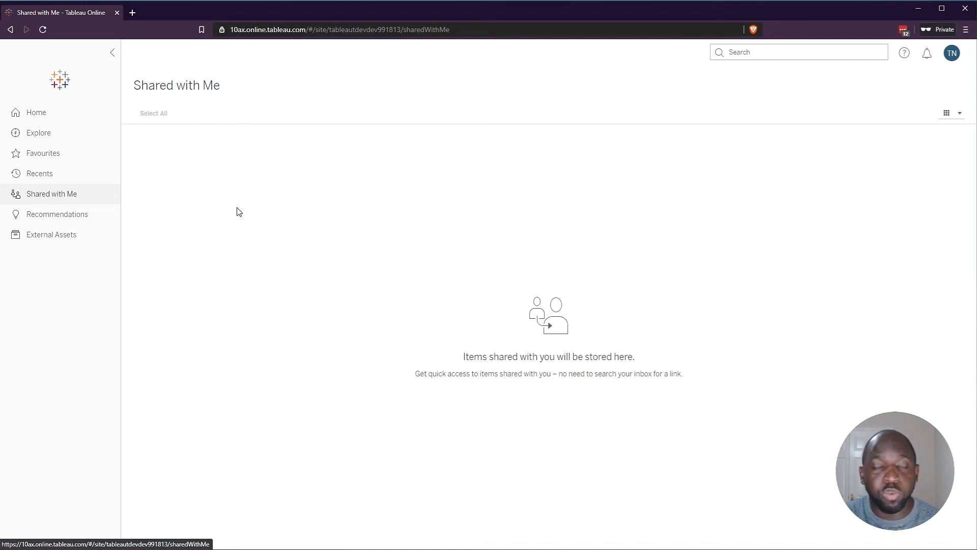
left_click(38, 133)
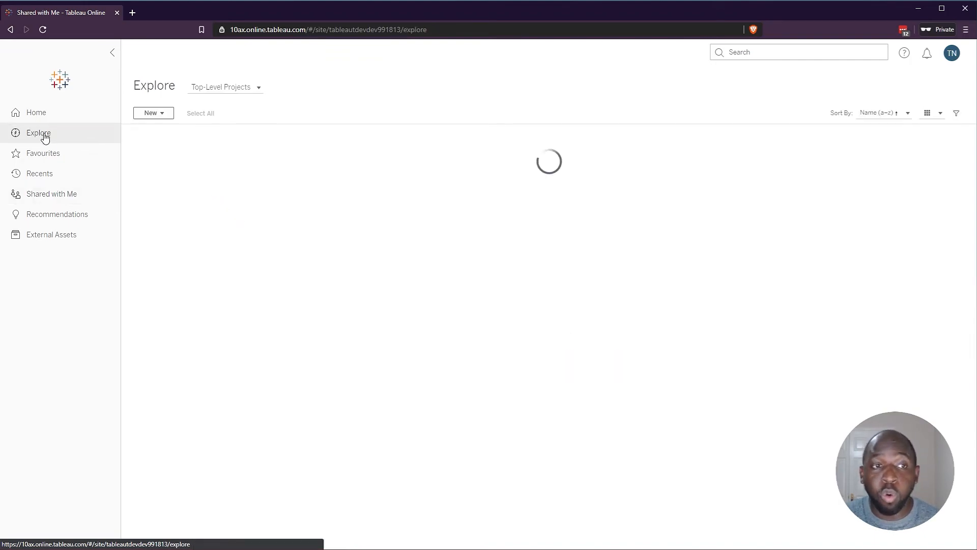